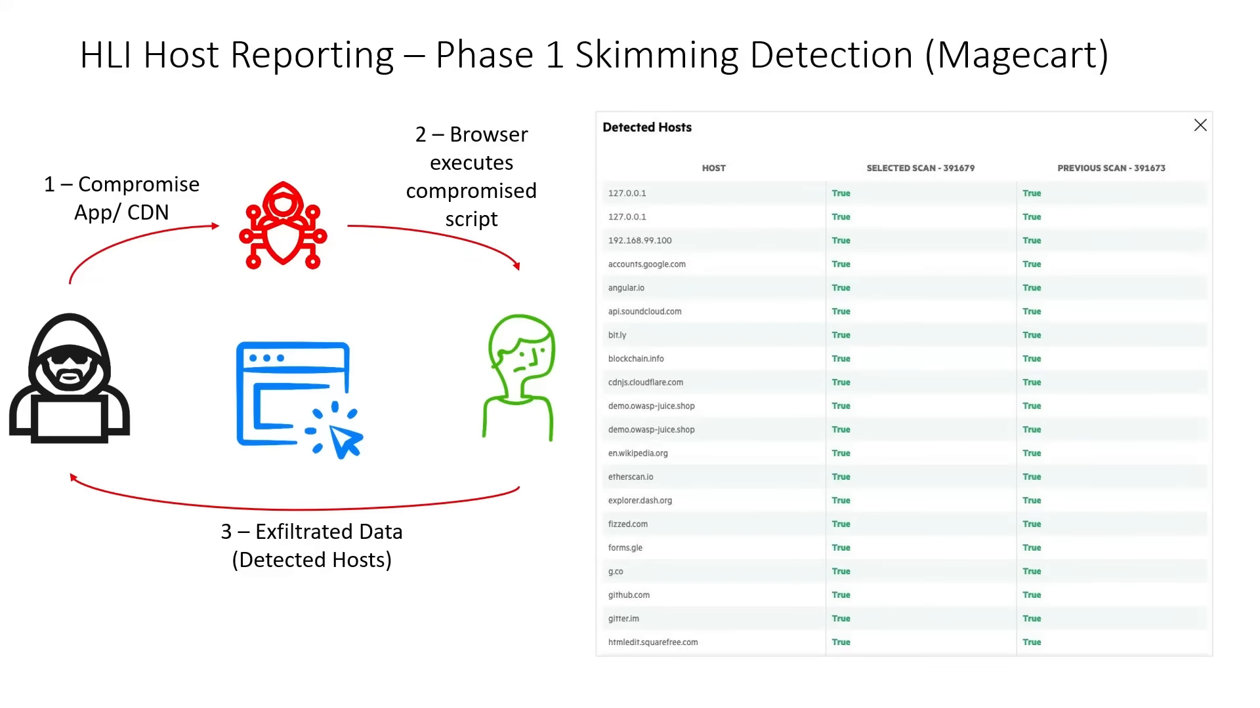
mouse_move(1083, 134)
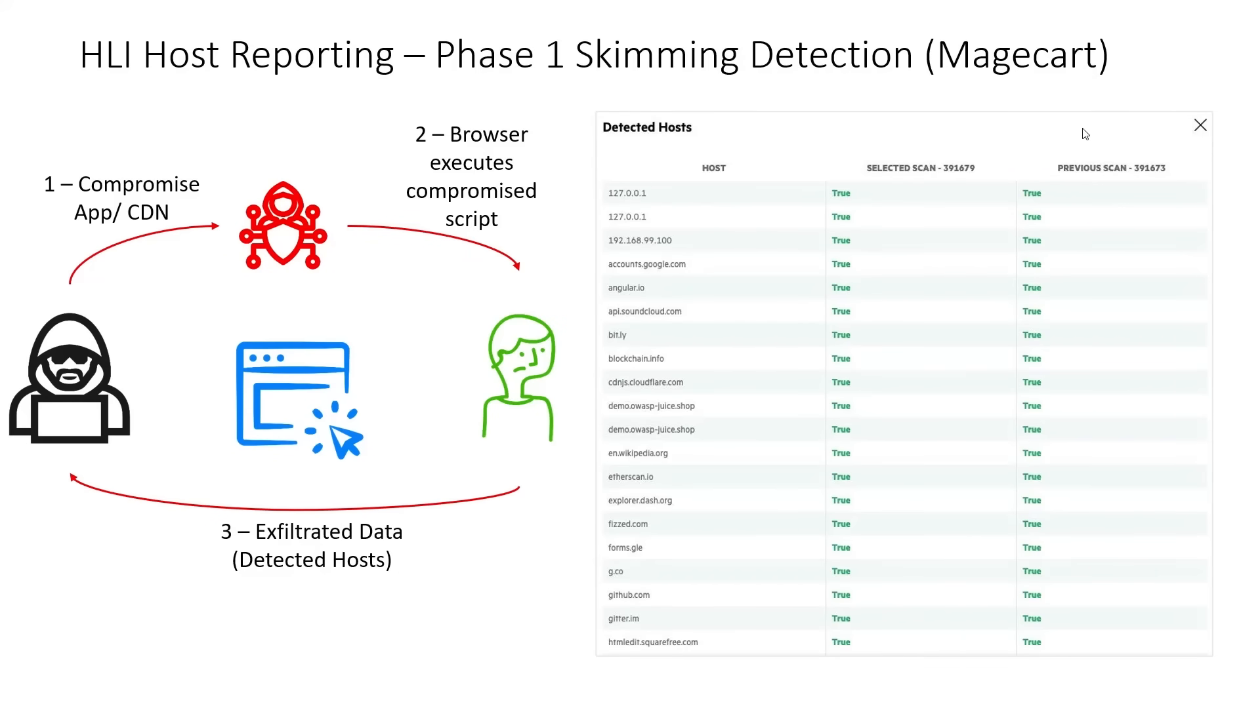
mouse_move(604, 227)
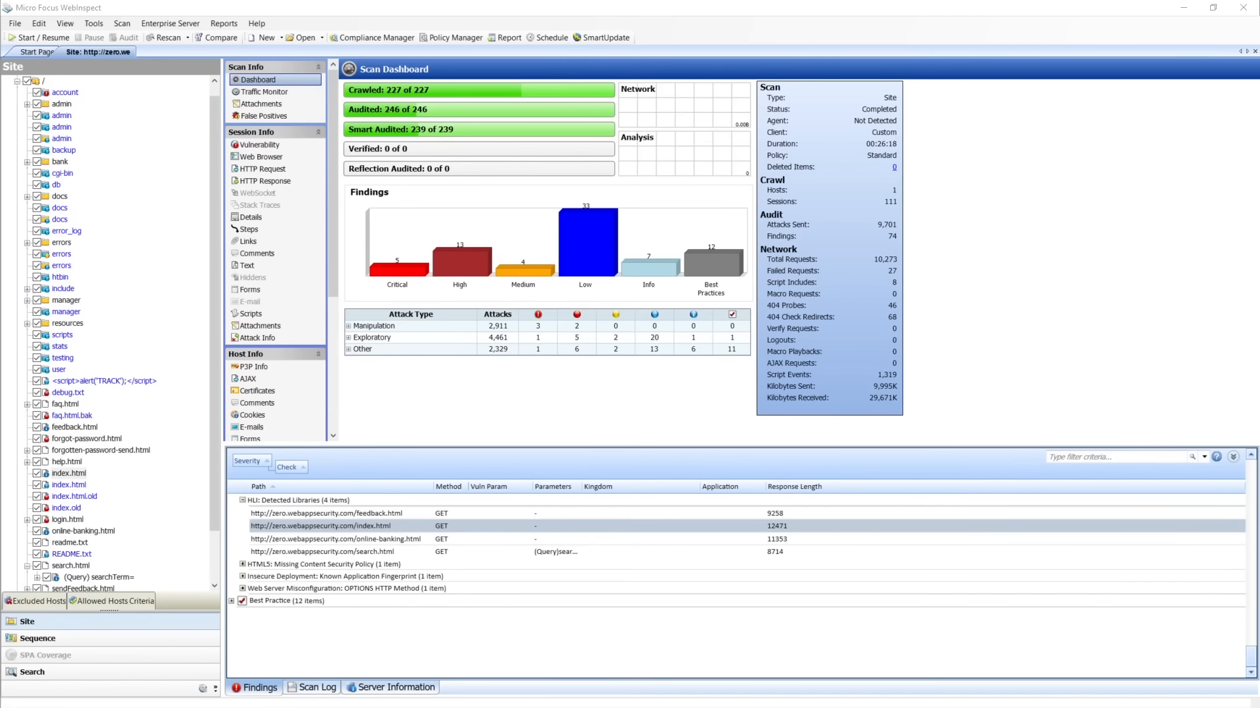
mouse_move(520, 328)
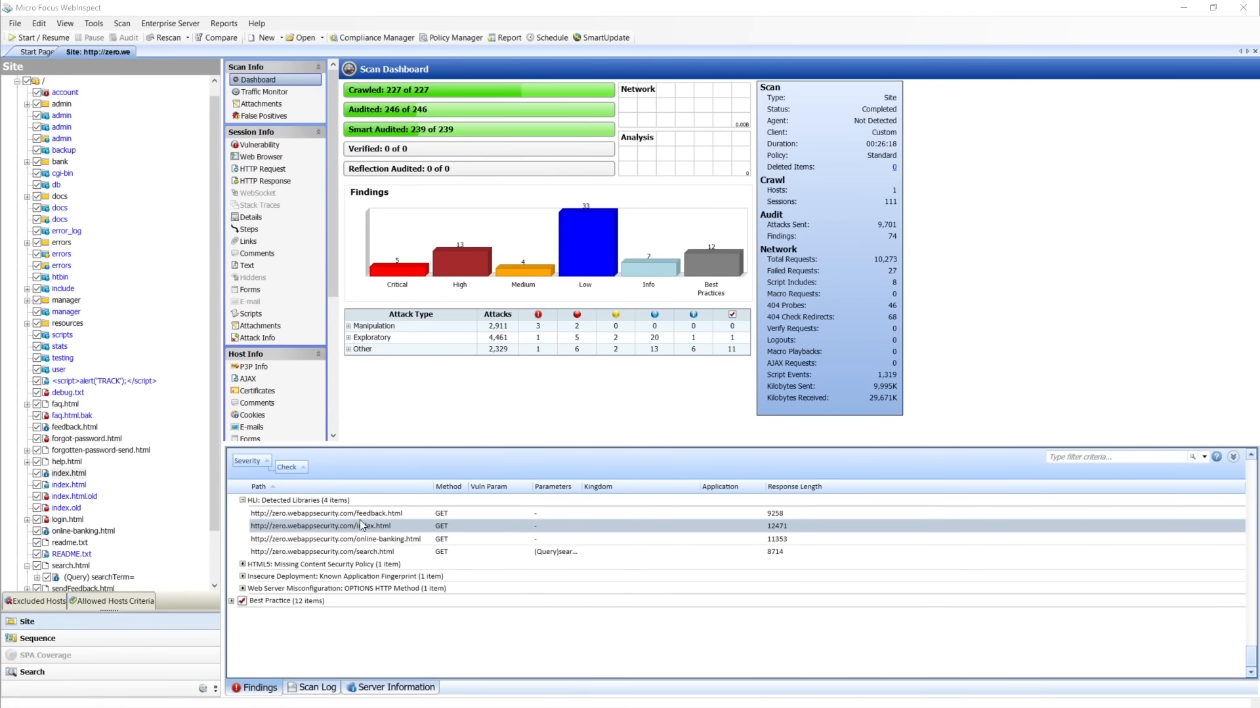
mouse_move(355, 530)
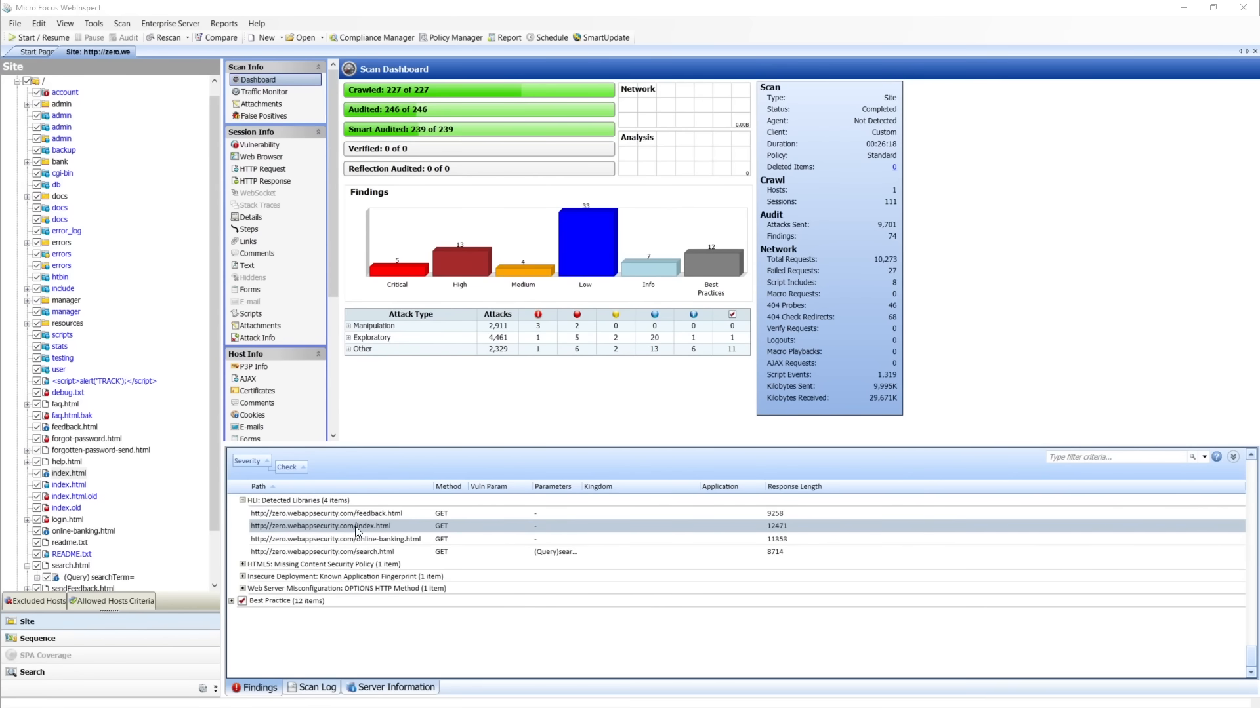
- Show the online-banking.html Detected Libraries finding reporting jQuery 1.7.2
click(331, 540)
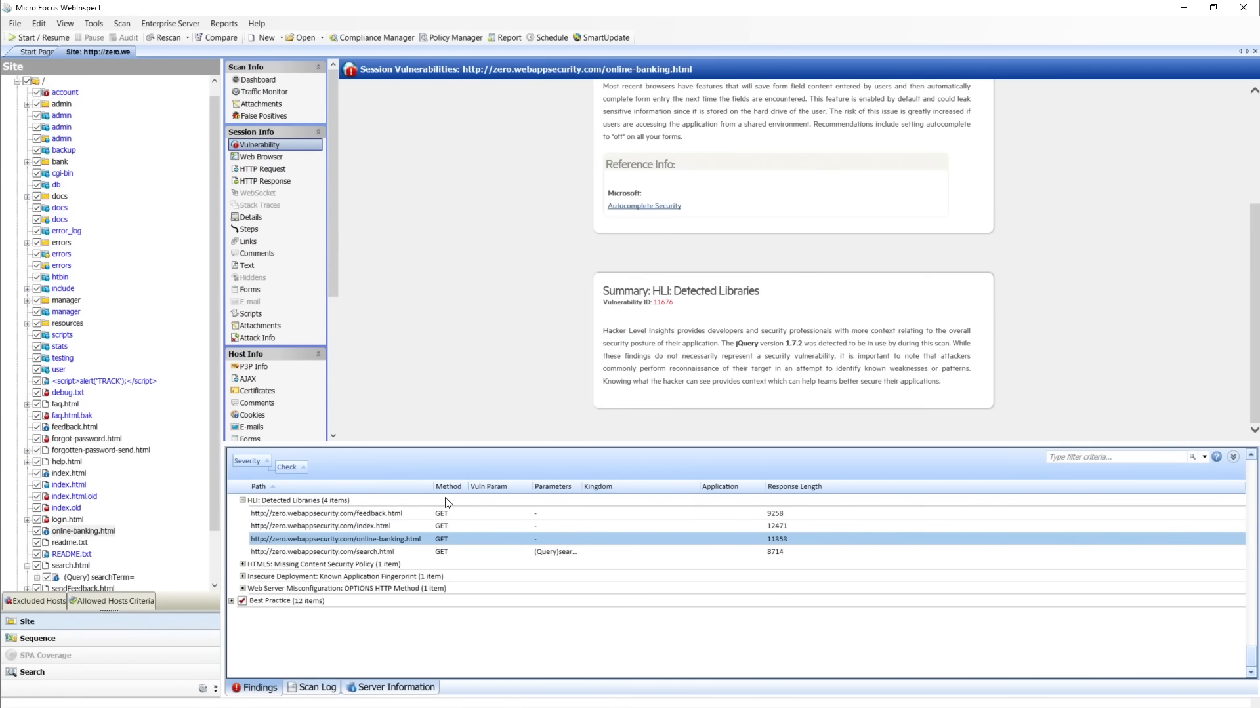
mouse_move(727, 343)
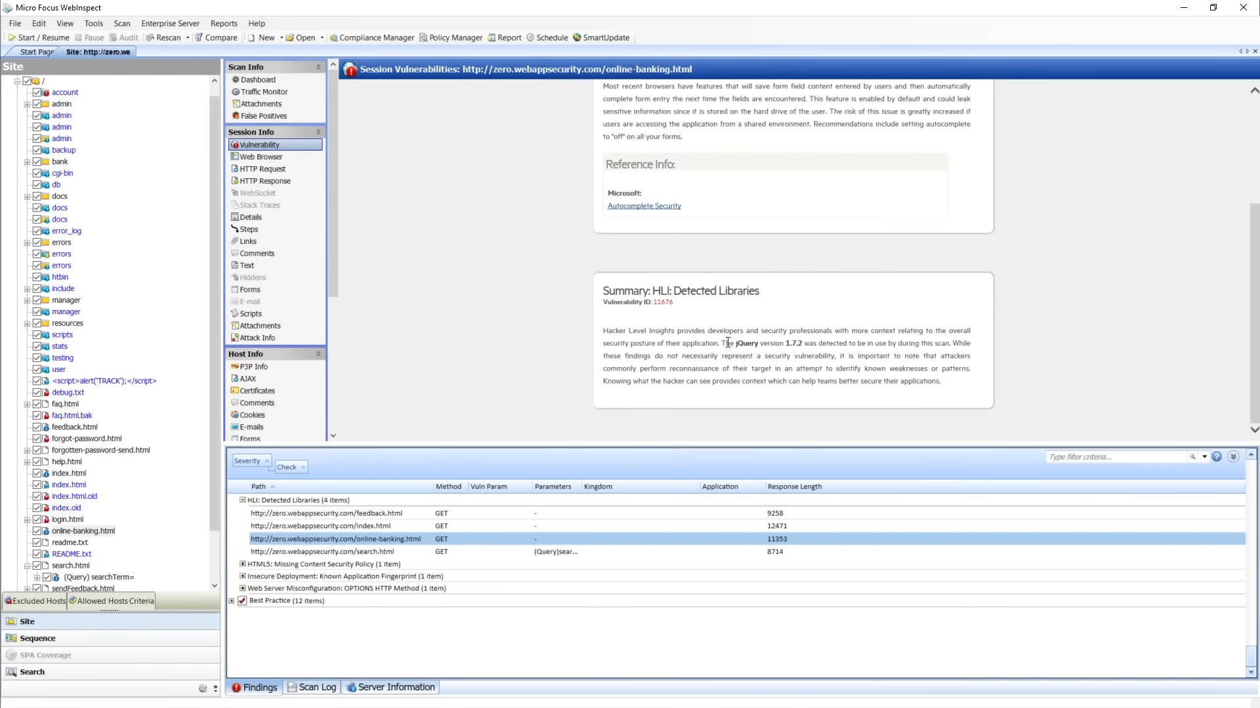